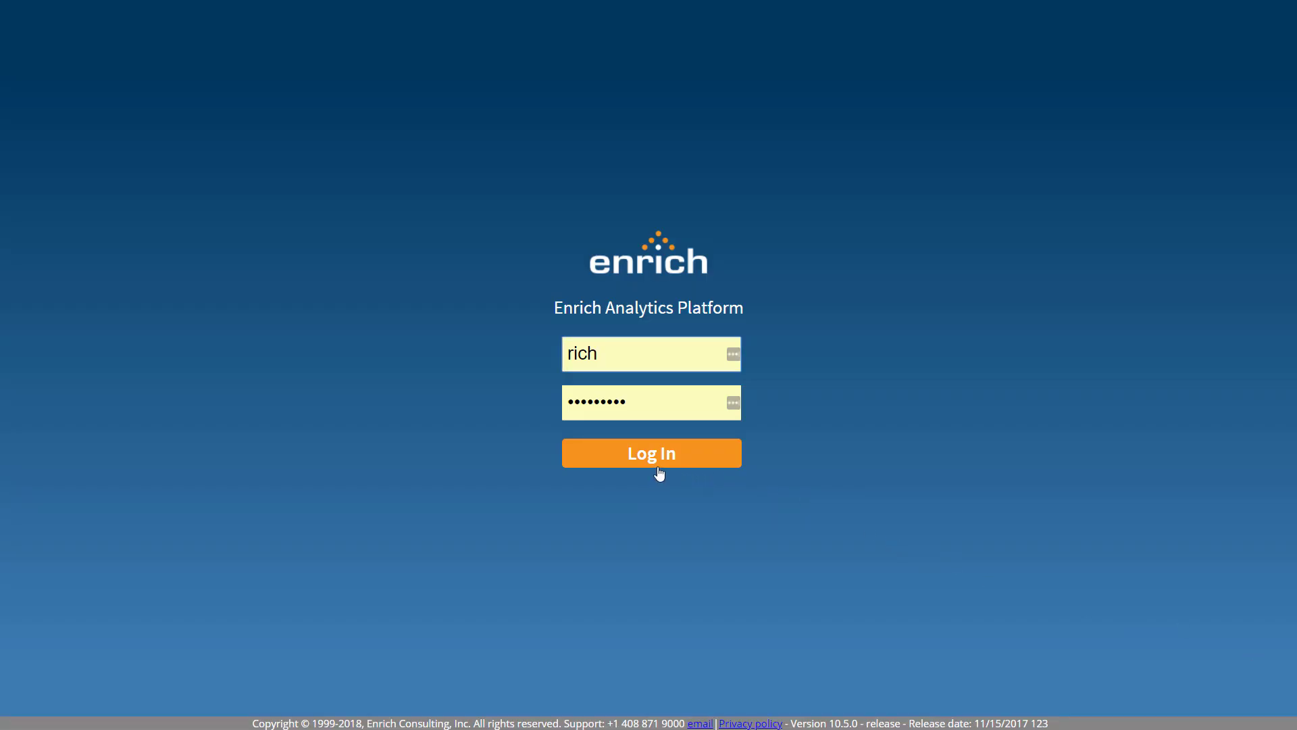
Step: Log in and open the 2018 Q1 Review portfolio from Recently Opened Portfolios
left_click(651, 452)
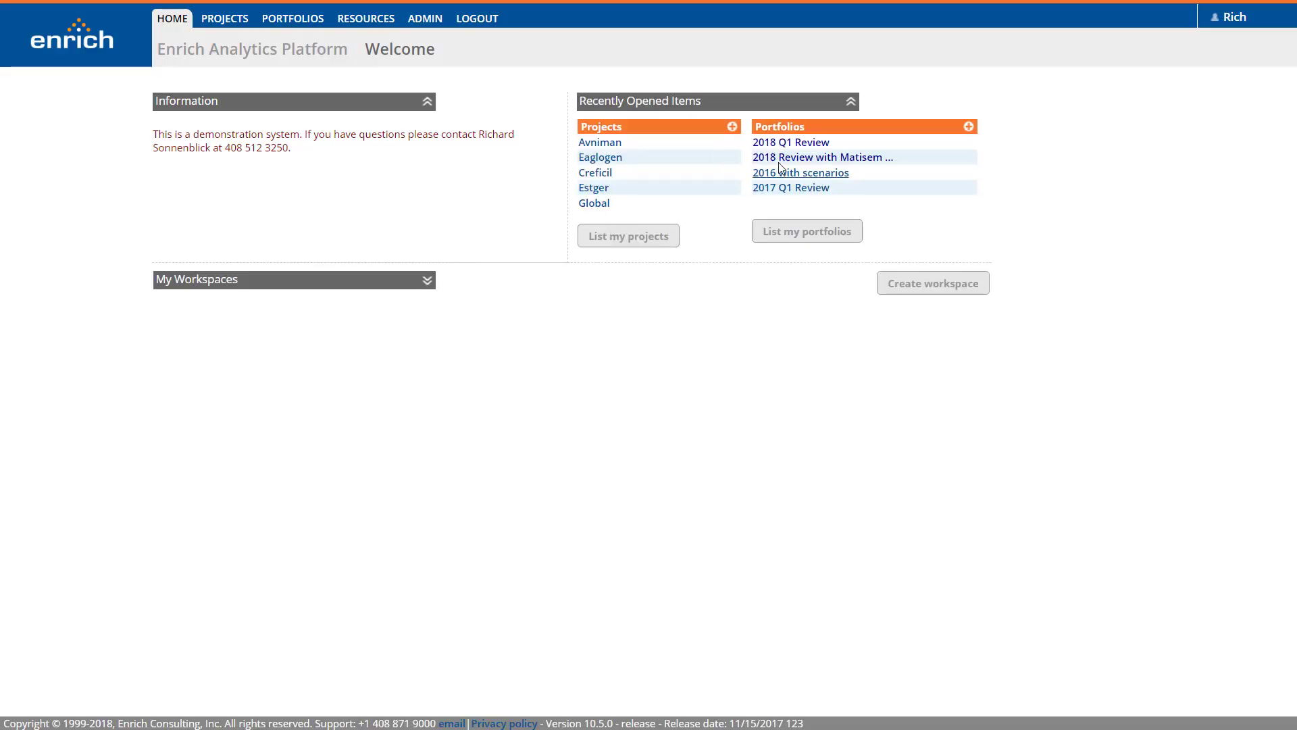
left_click(790, 142)
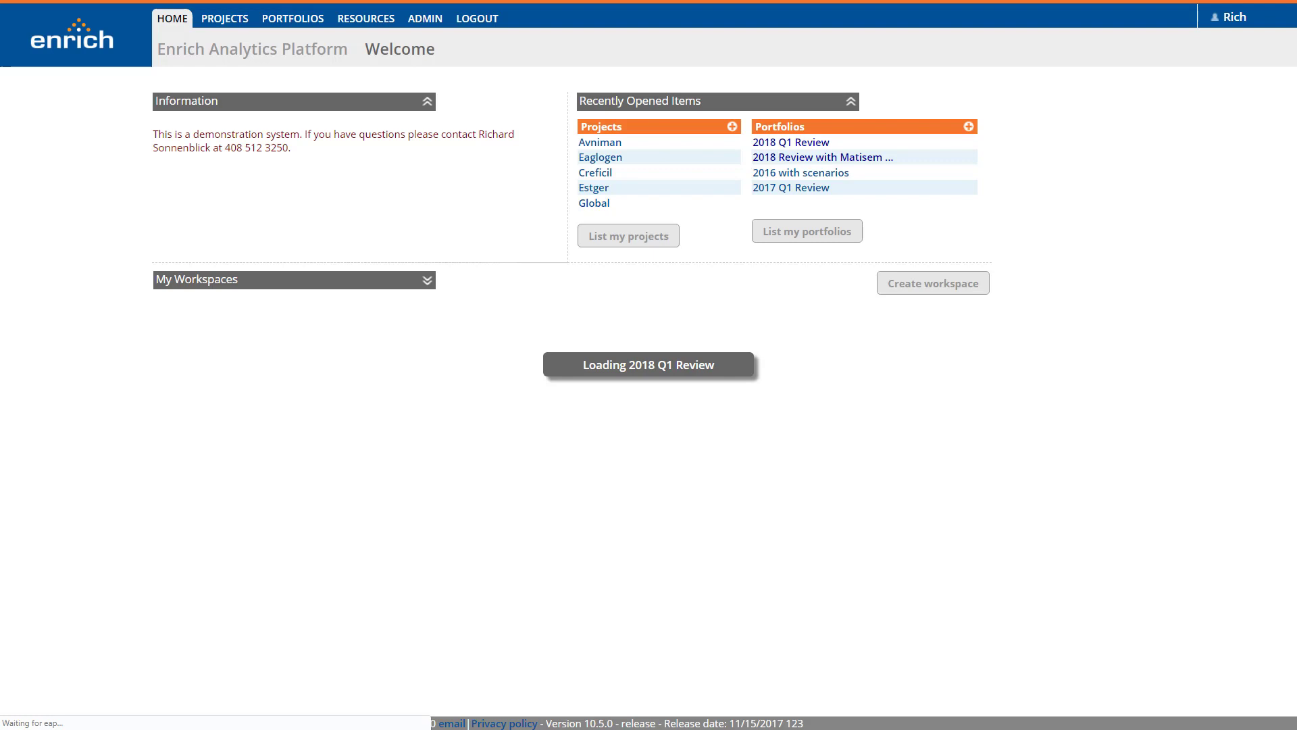
Step: Display the portfolio as a waterfall chart of current year cost grouped by phase
left_click(790, 142)
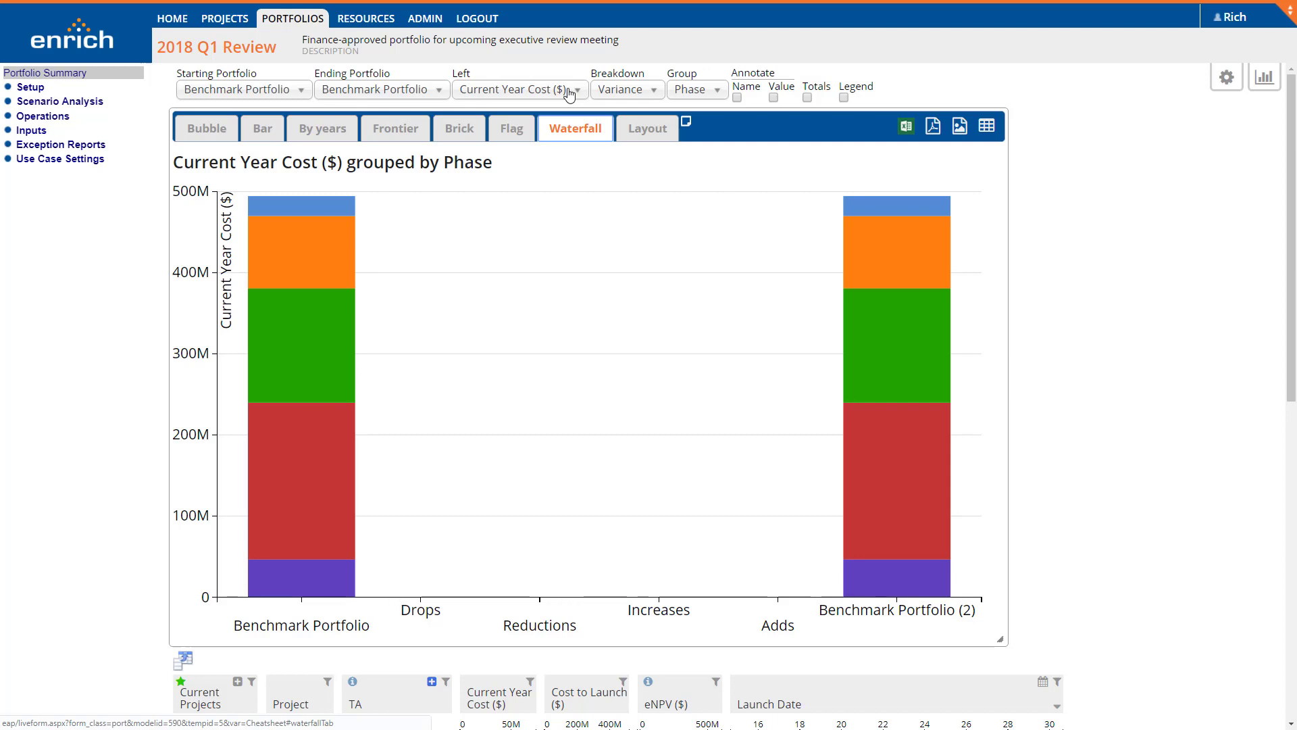
mouse_move(594, 93)
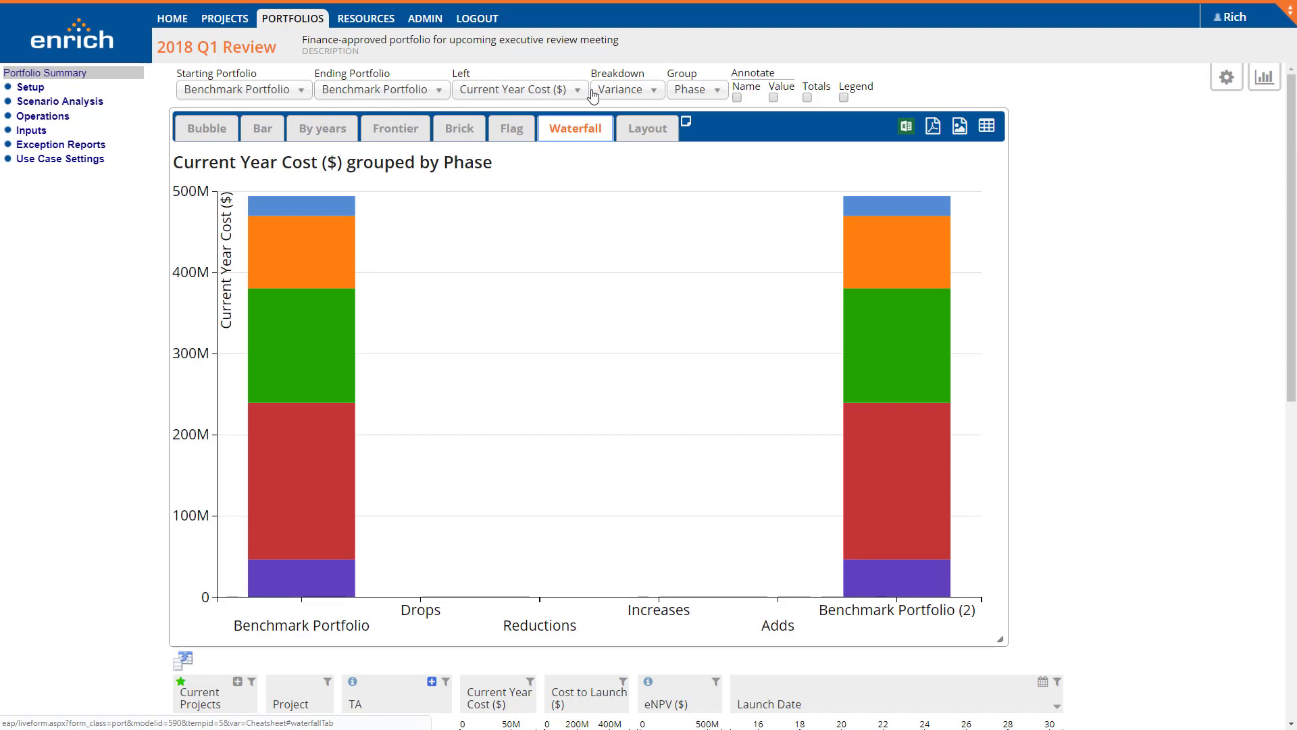
mouse_move(1232, 77)
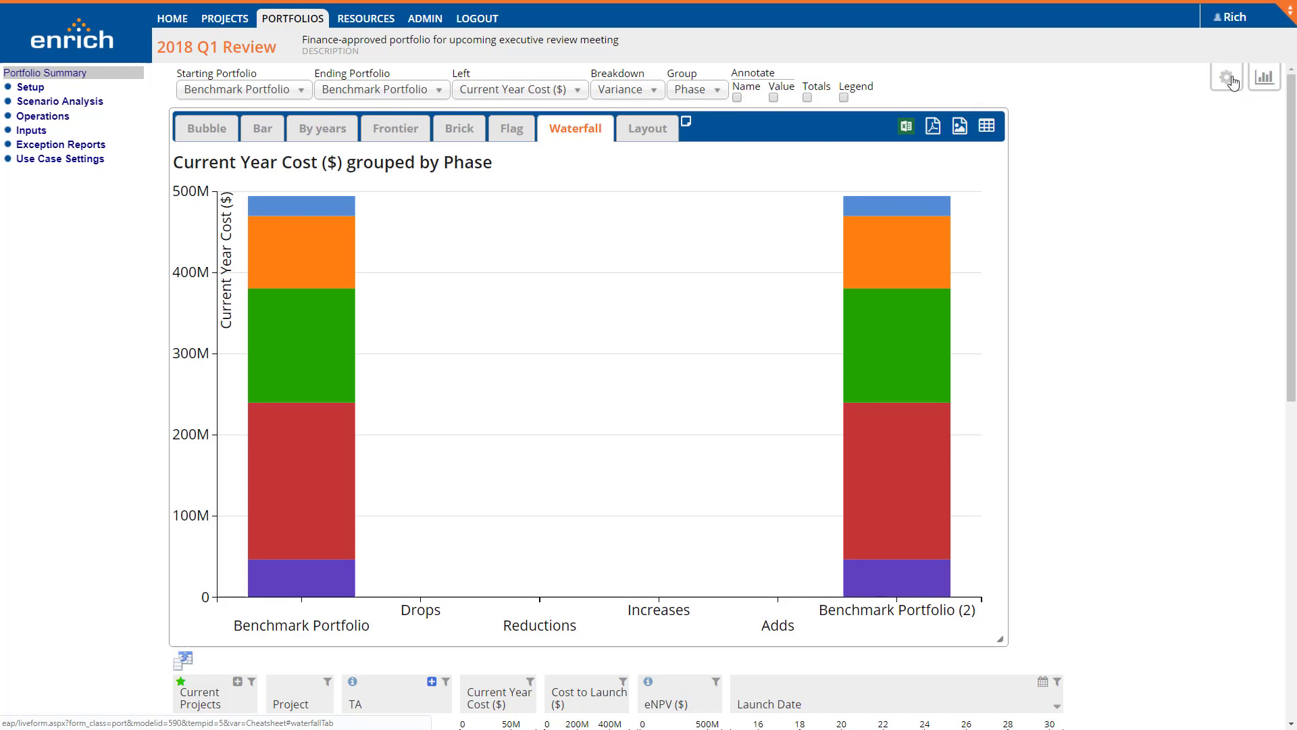
Step: Review the Variance Analysis Setup comparing against another portfolio, then dismiss it
left_click(1231, 79)
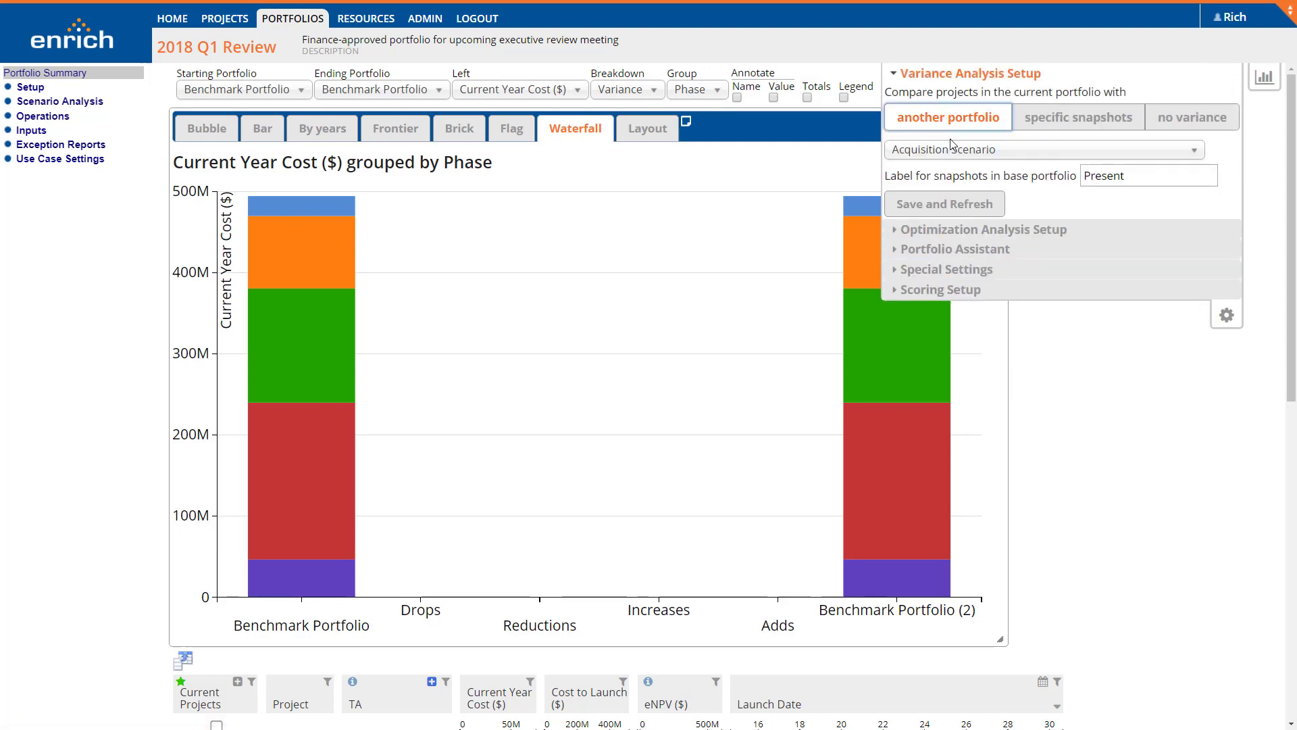
left_click(1042, 150)
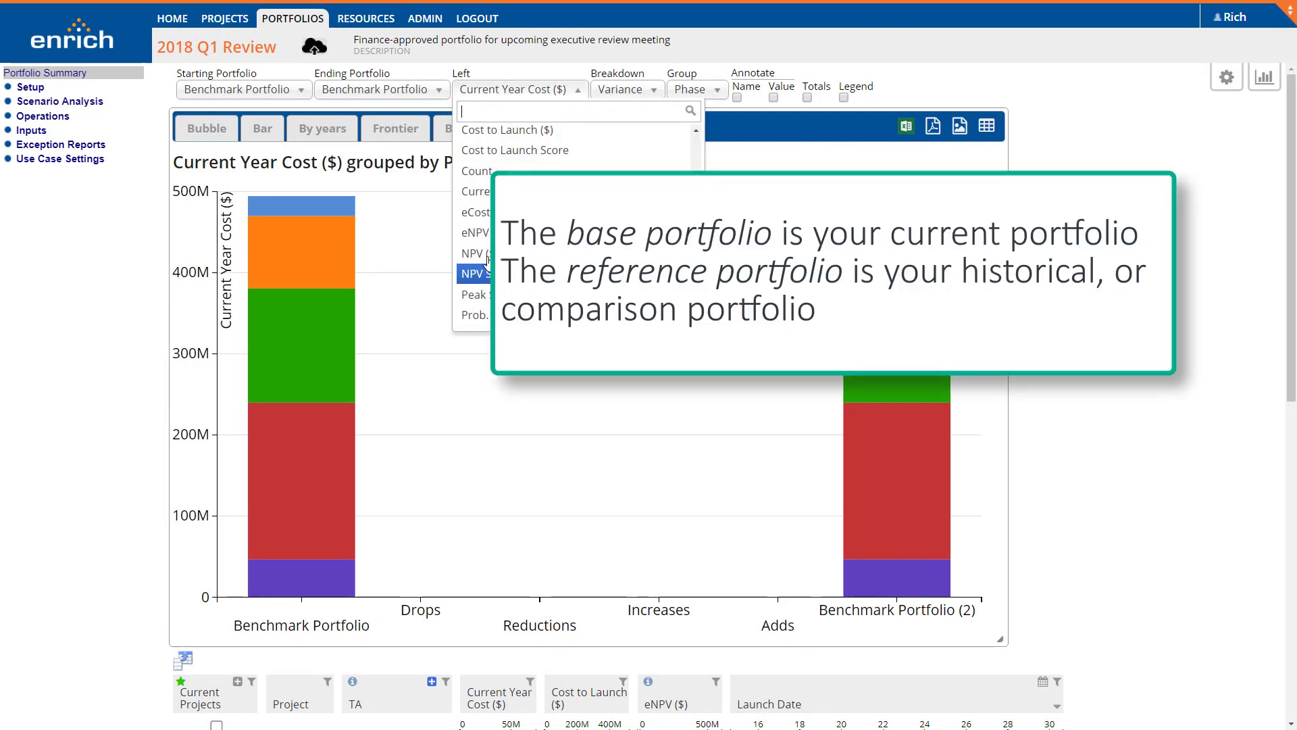
Step: Plot NPV ($) from *Reference Portfolio to *Base Portfolio, grouped by Project
left_click(475, 273)
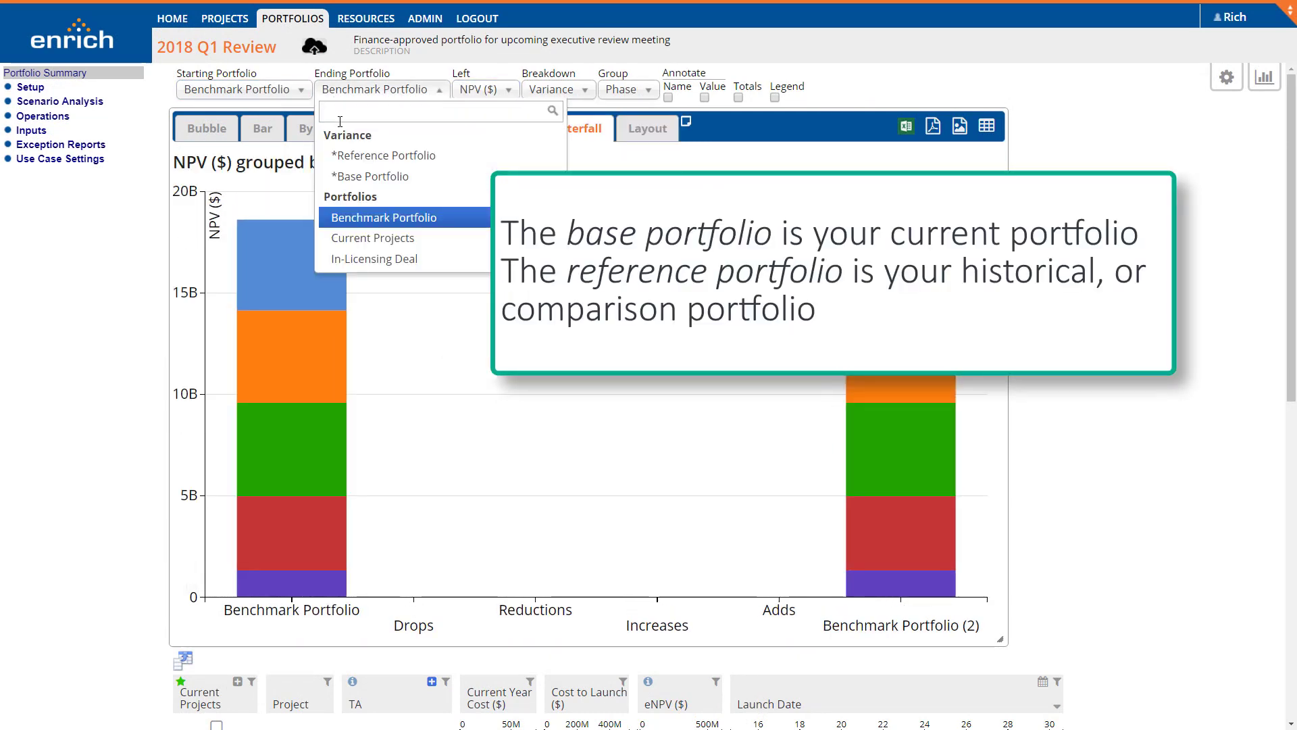
left_click(370, 176)
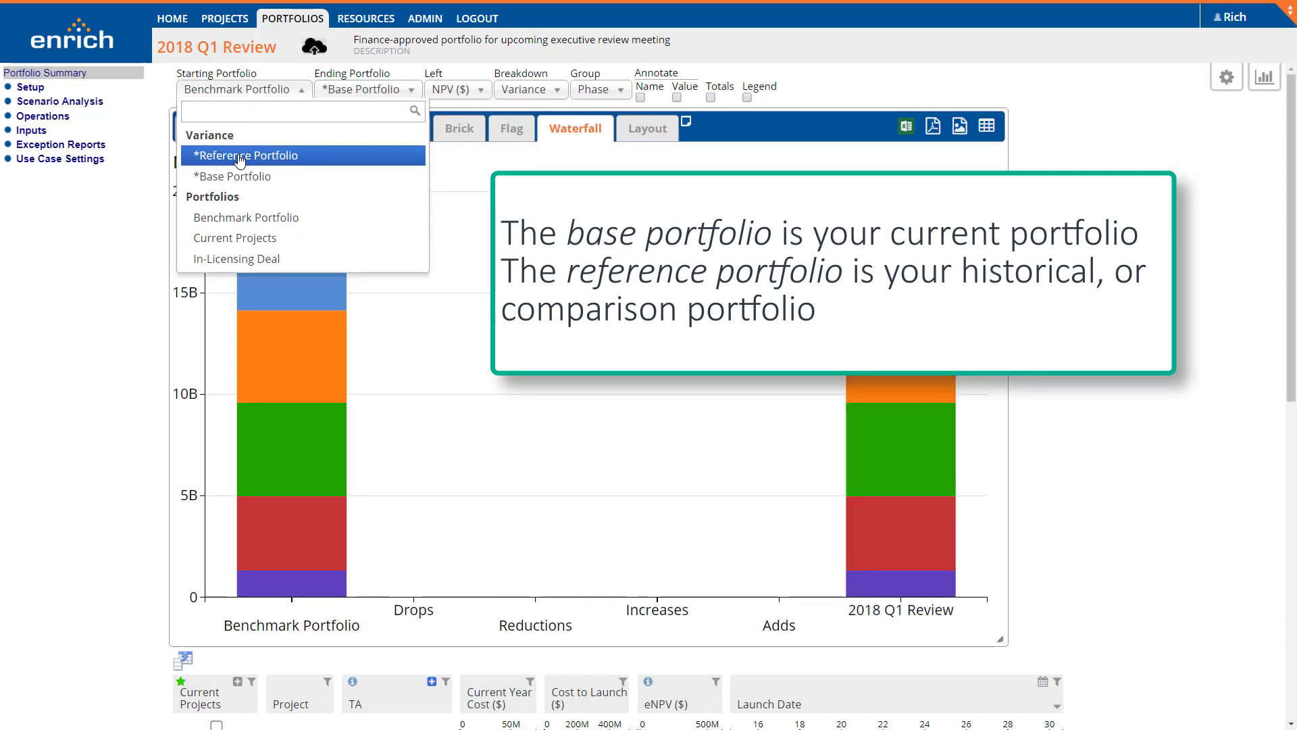
left_click(246, 155)
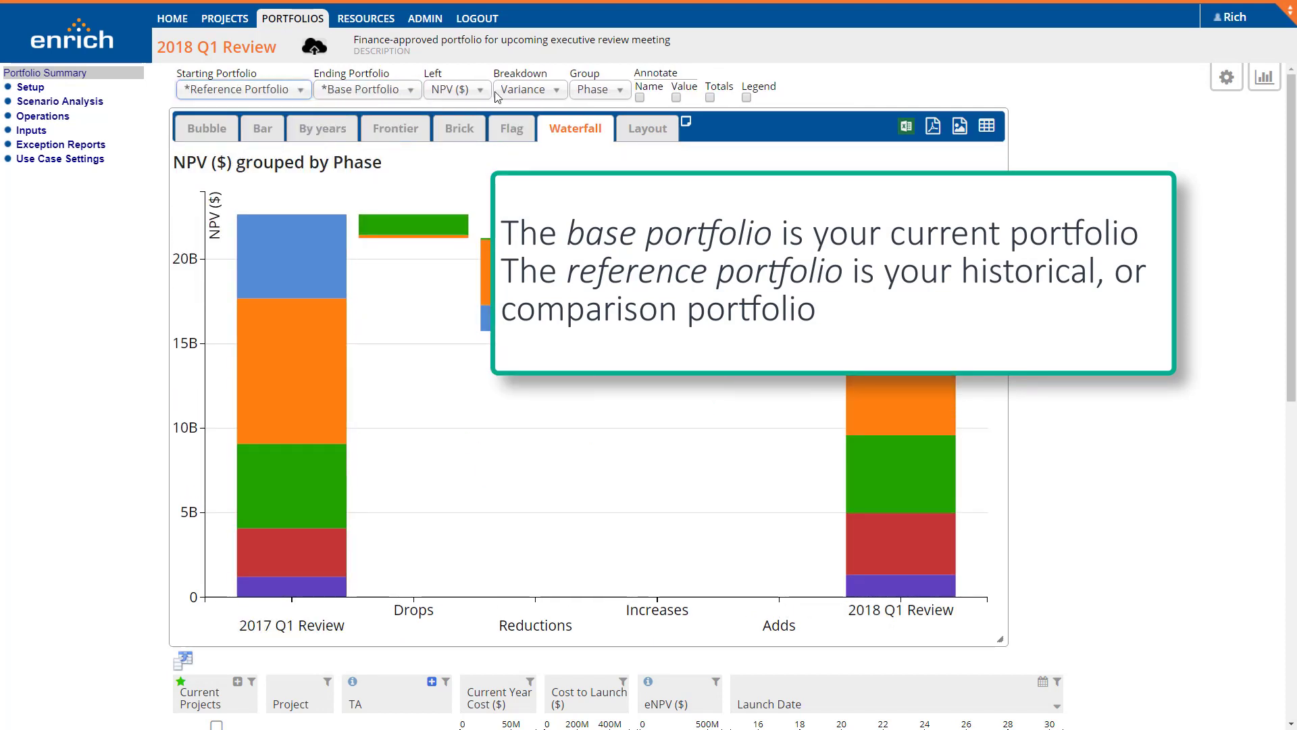
left_click(599, 89)
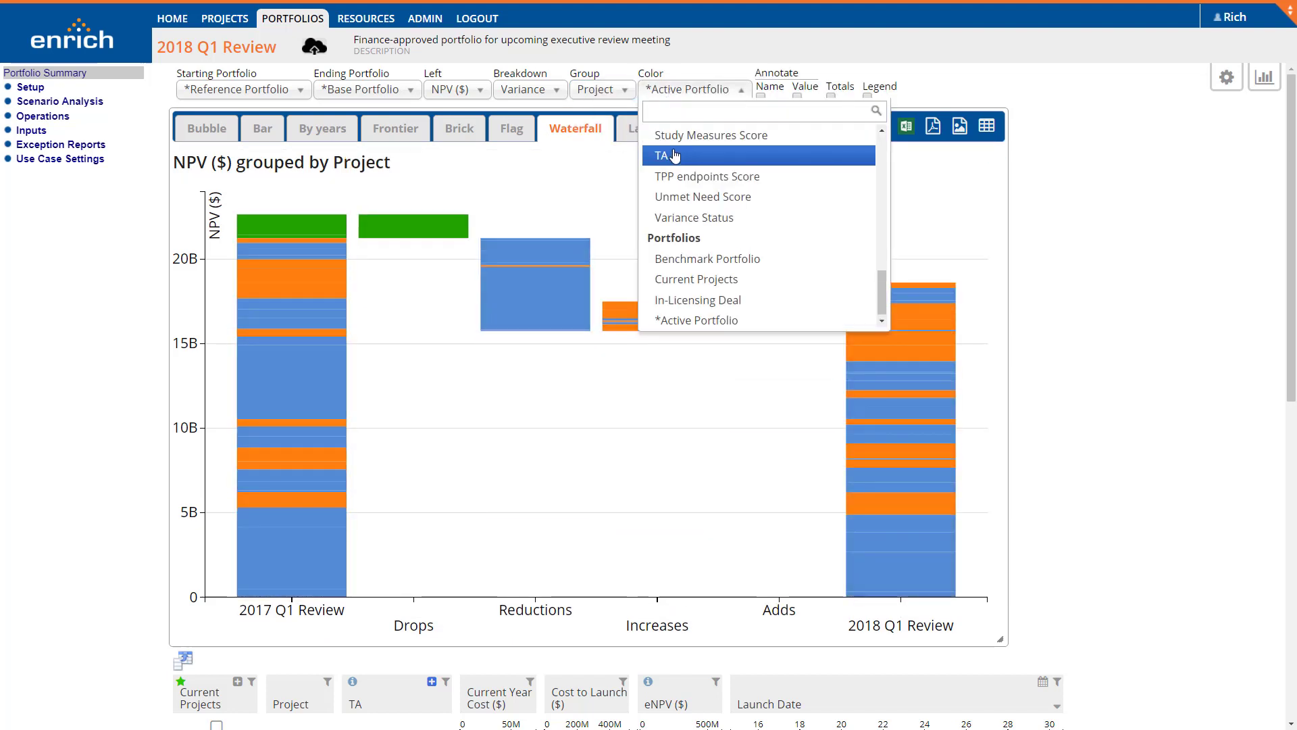
Step: Color the bars by TA and annotate them with project Name and Totals
left_click(664, 155)
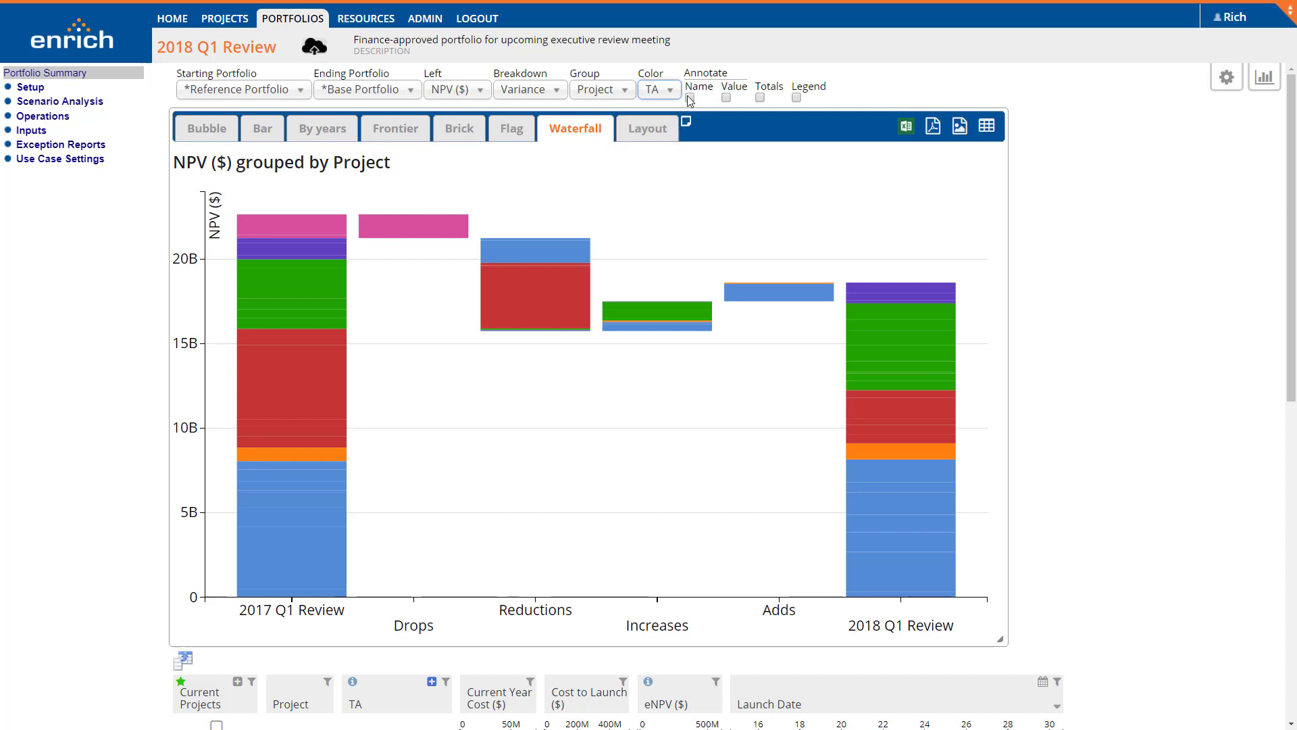
left_click(689, 97)
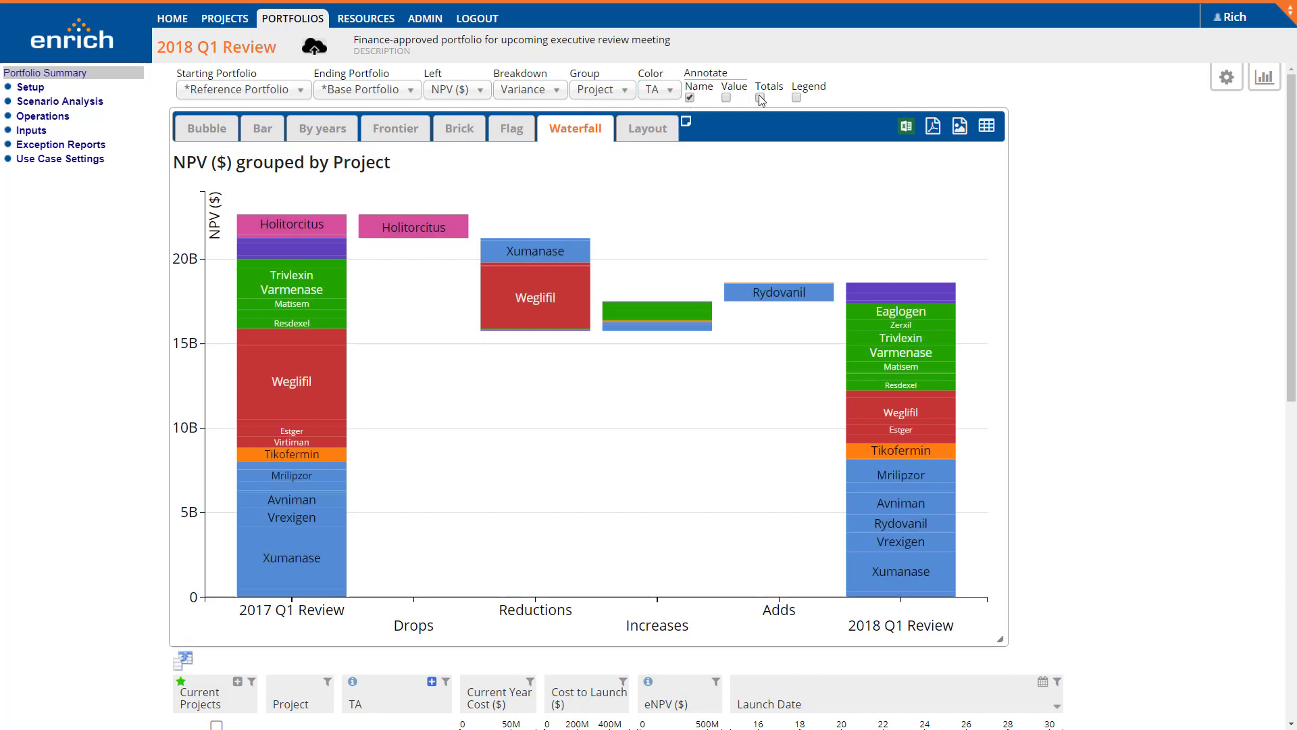
left_click(794, 97)
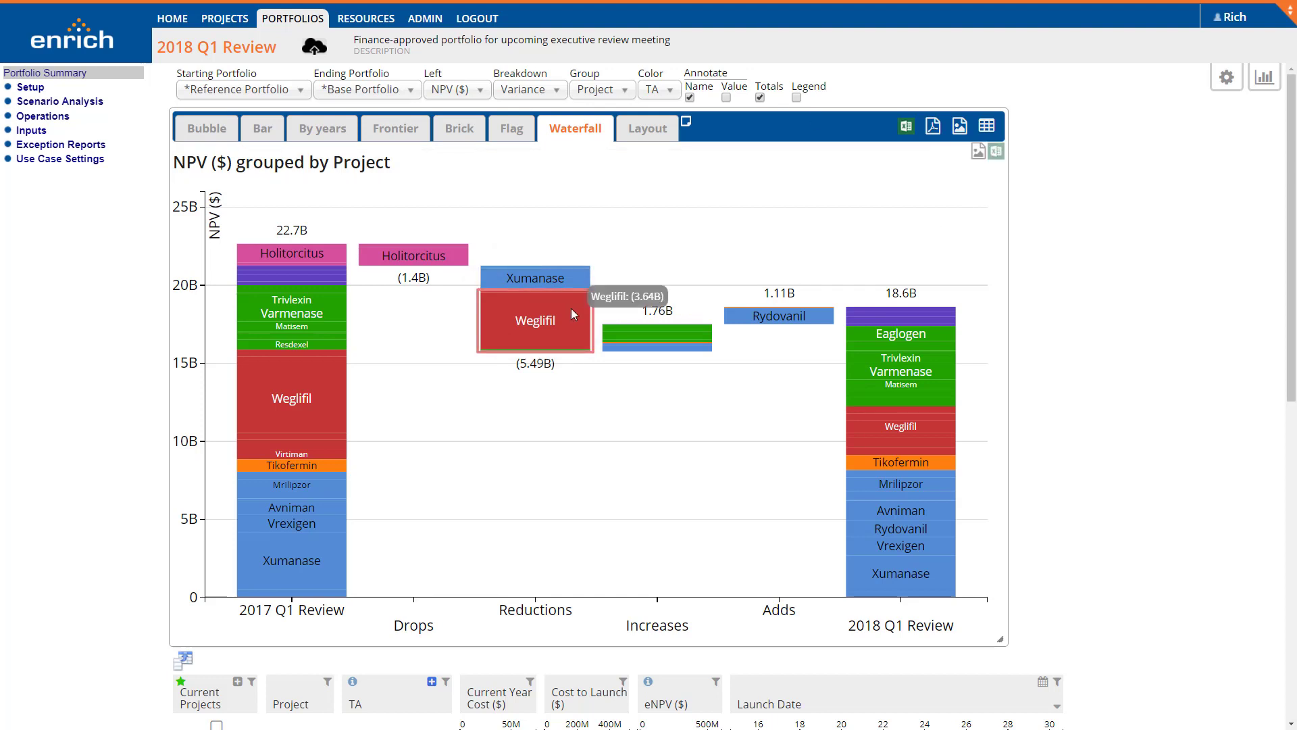
left_click(535, 322)
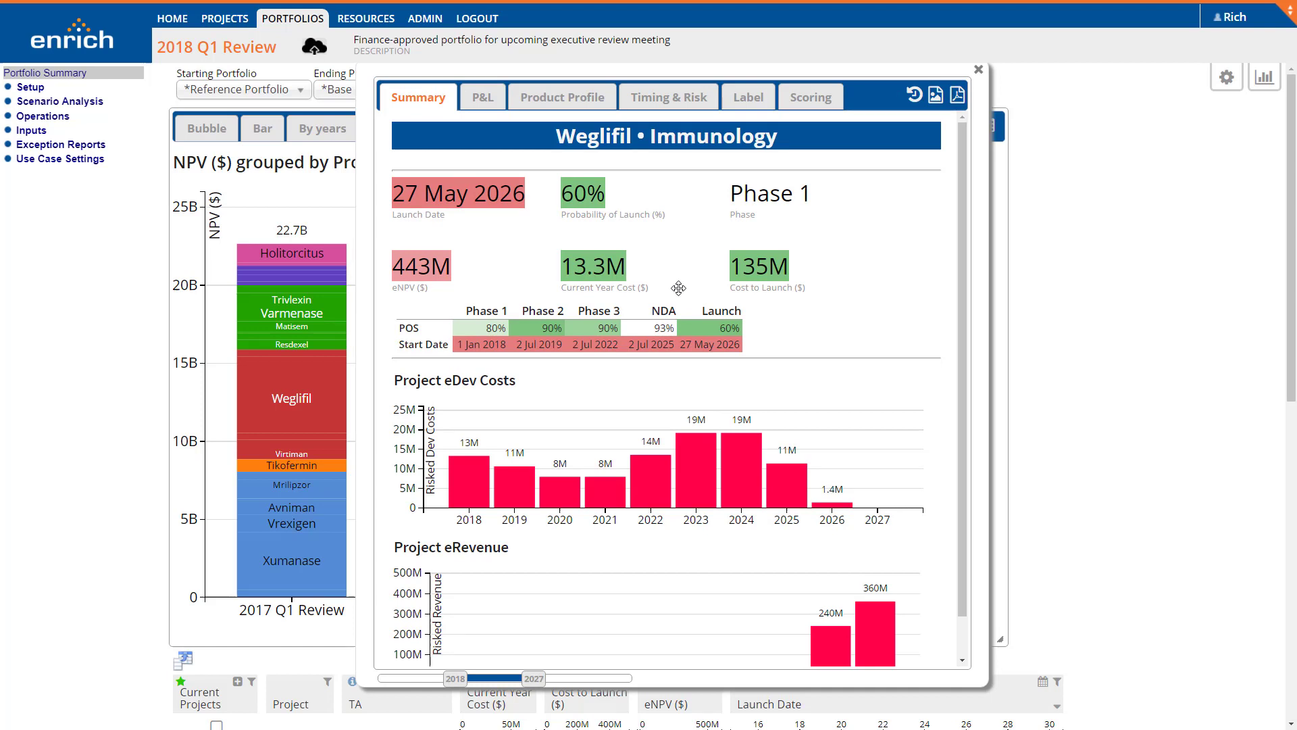
left_click_drag(406, 335, 814, 355)
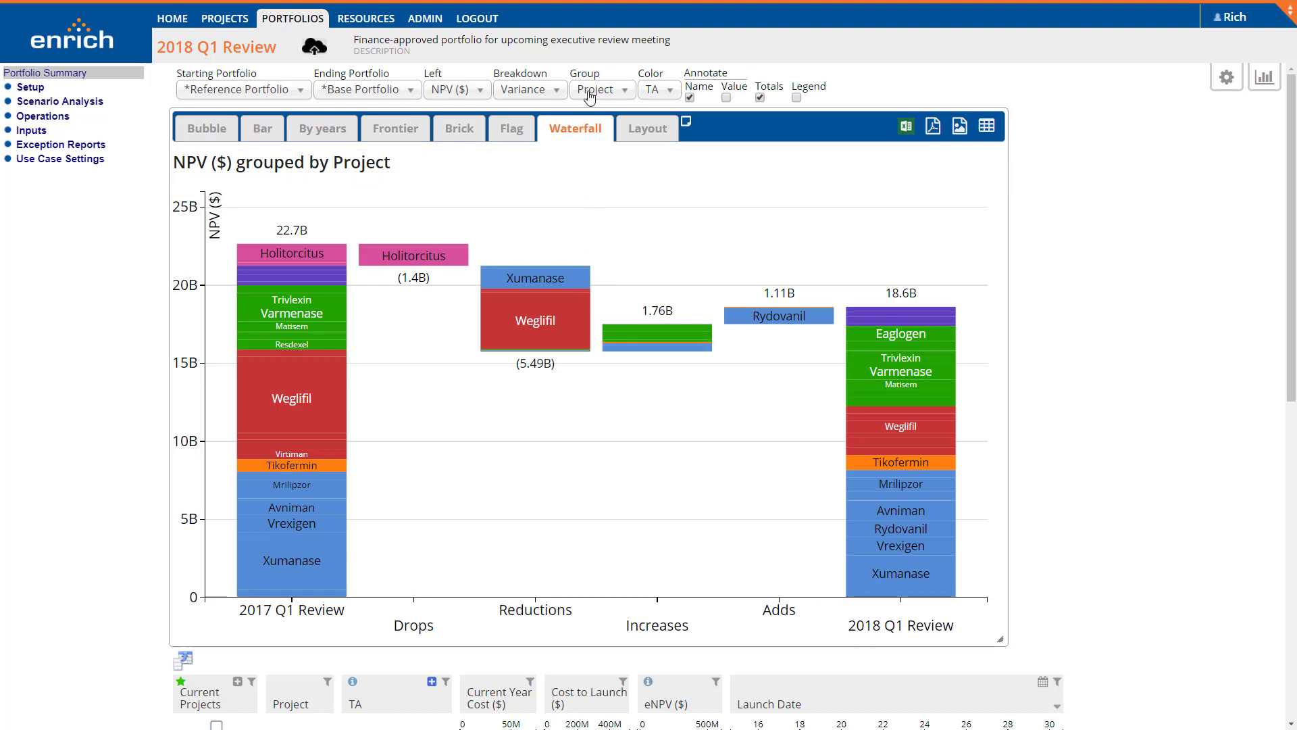
Step: Set both Group and Breakdown of the NPV waterfall to TA
left_click(602, 89)
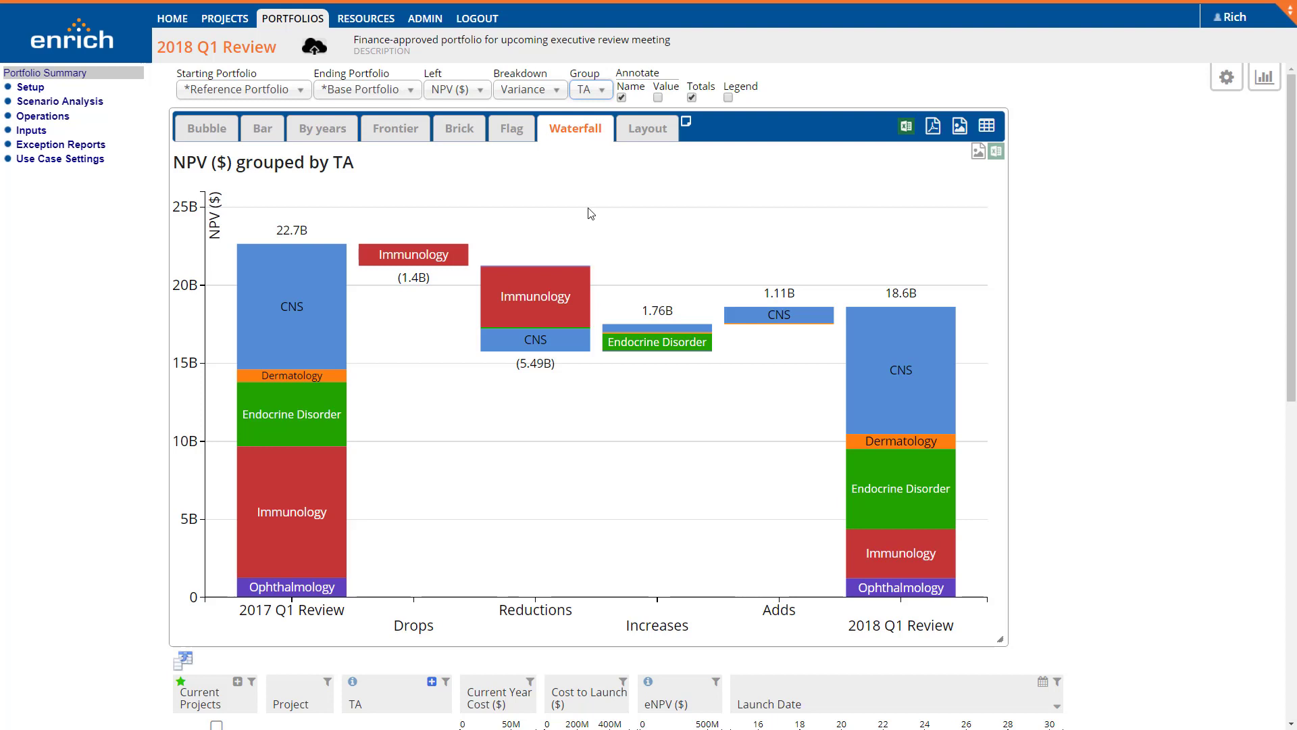
left_click(529, 89)
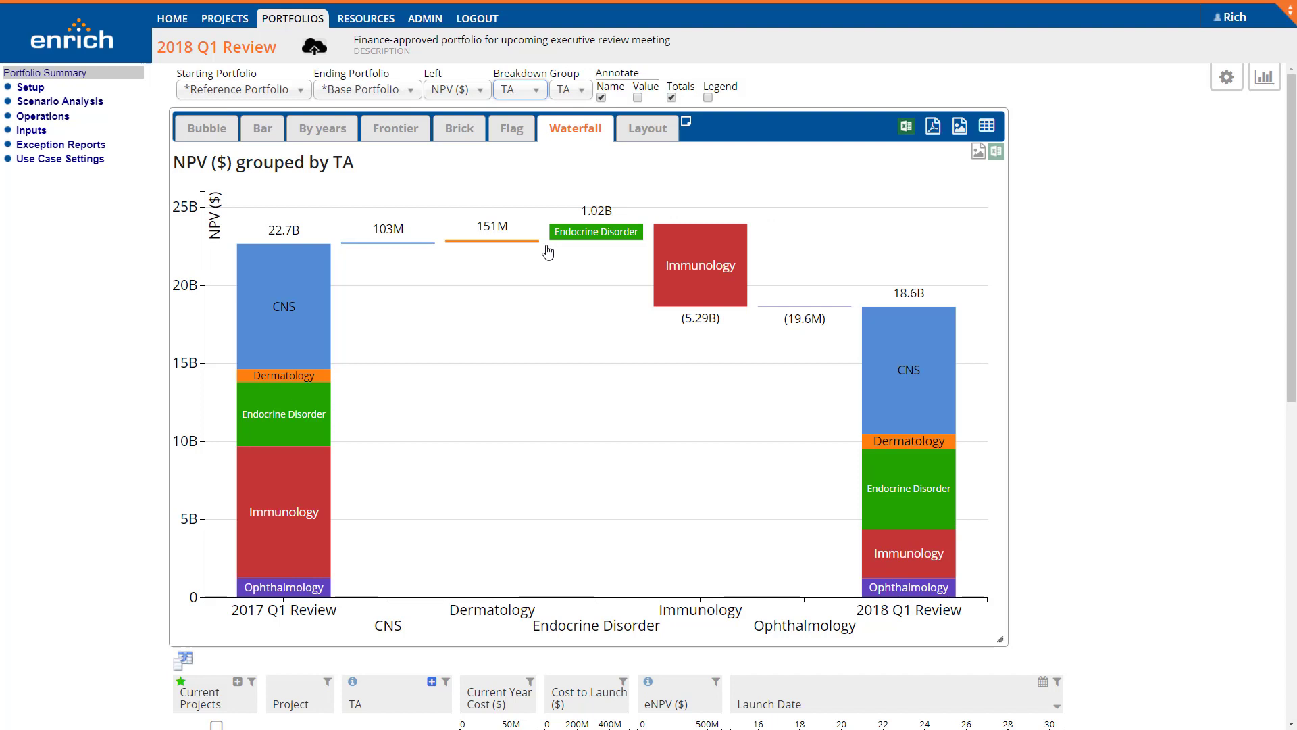
Step: Start the waterfall from Benchmark Portfolio and end it at Current Projects
left_click(242, 90)
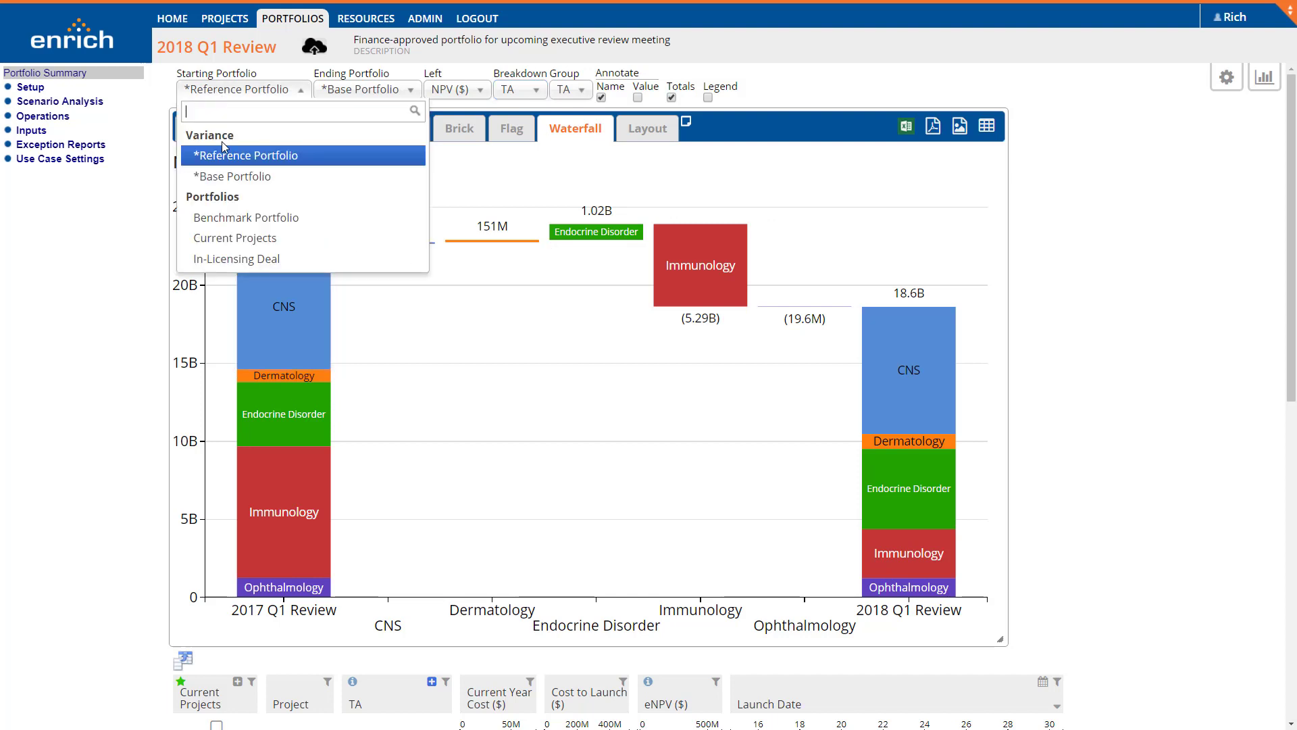
mouse_move(246, 217)
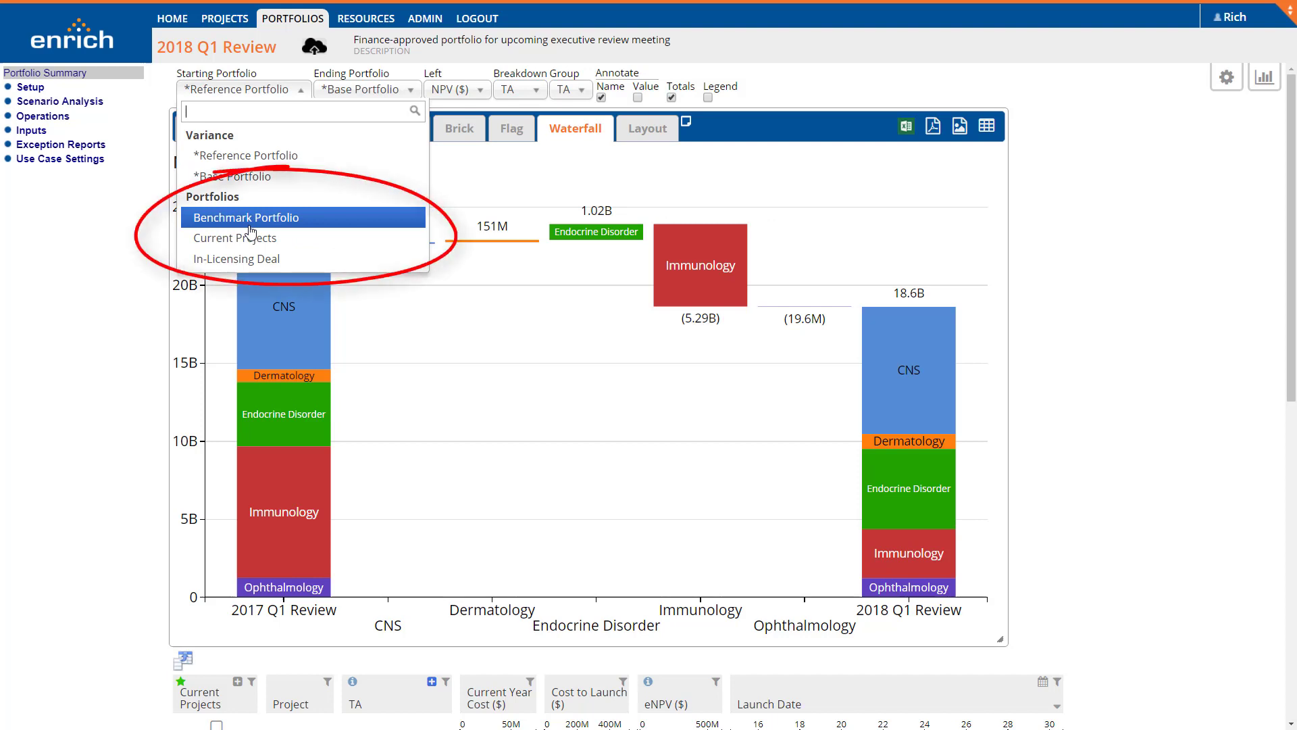
left_click(245, 216)
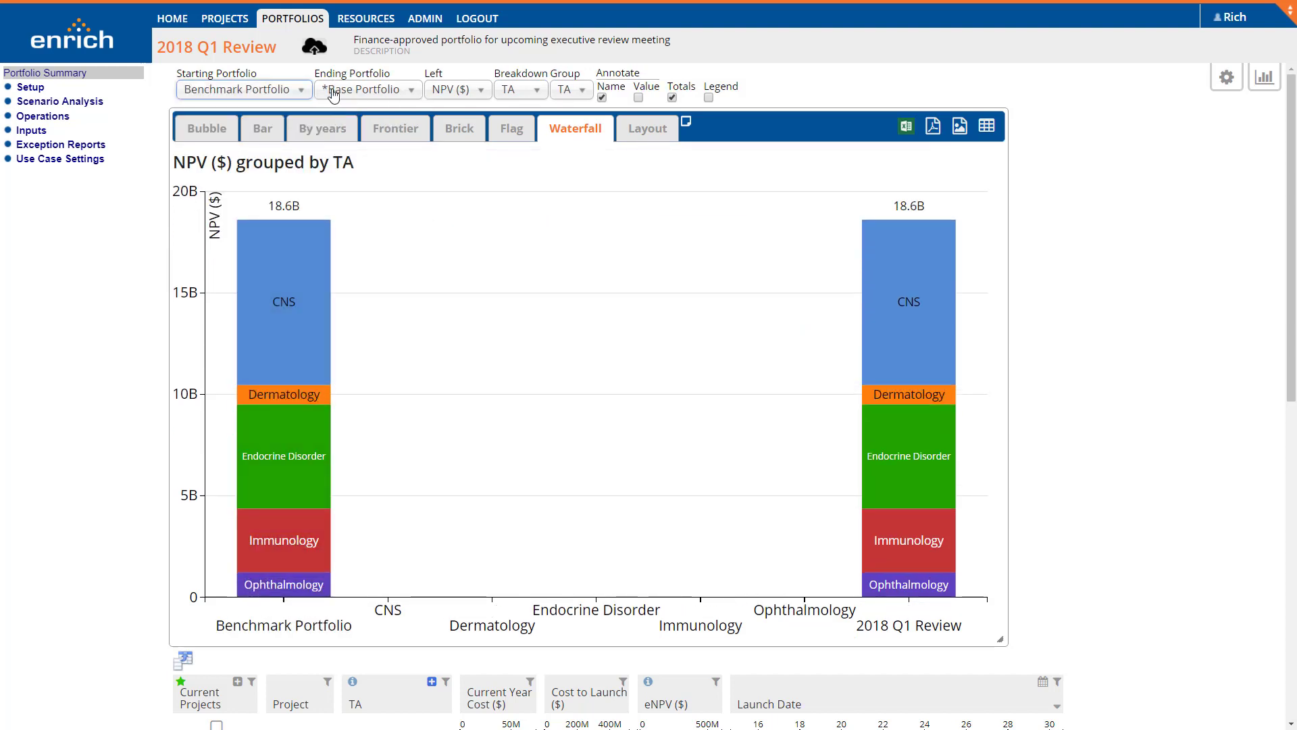
left_click(370, 90)
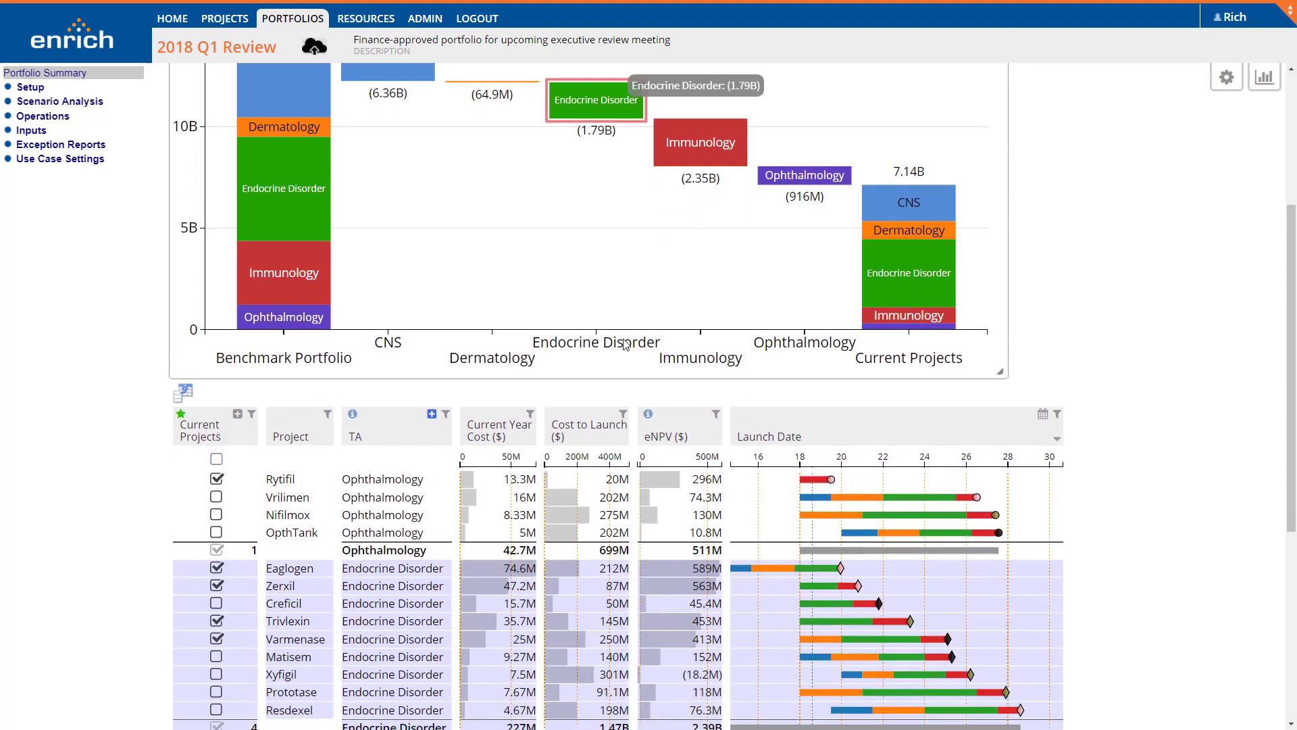
Step: Show the Benchmark Portfolio column in the project table and remove Vrilimen from it
left_click(182, 391)
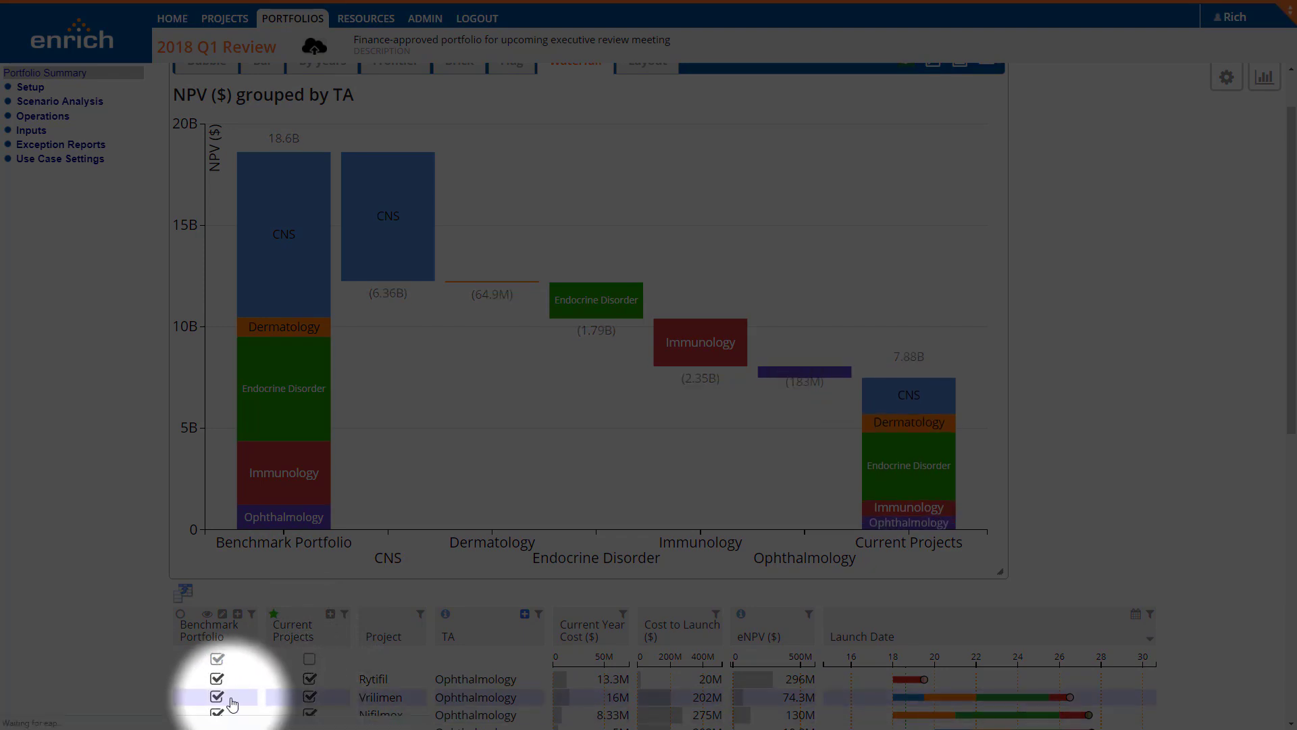
left_click(216, 658)
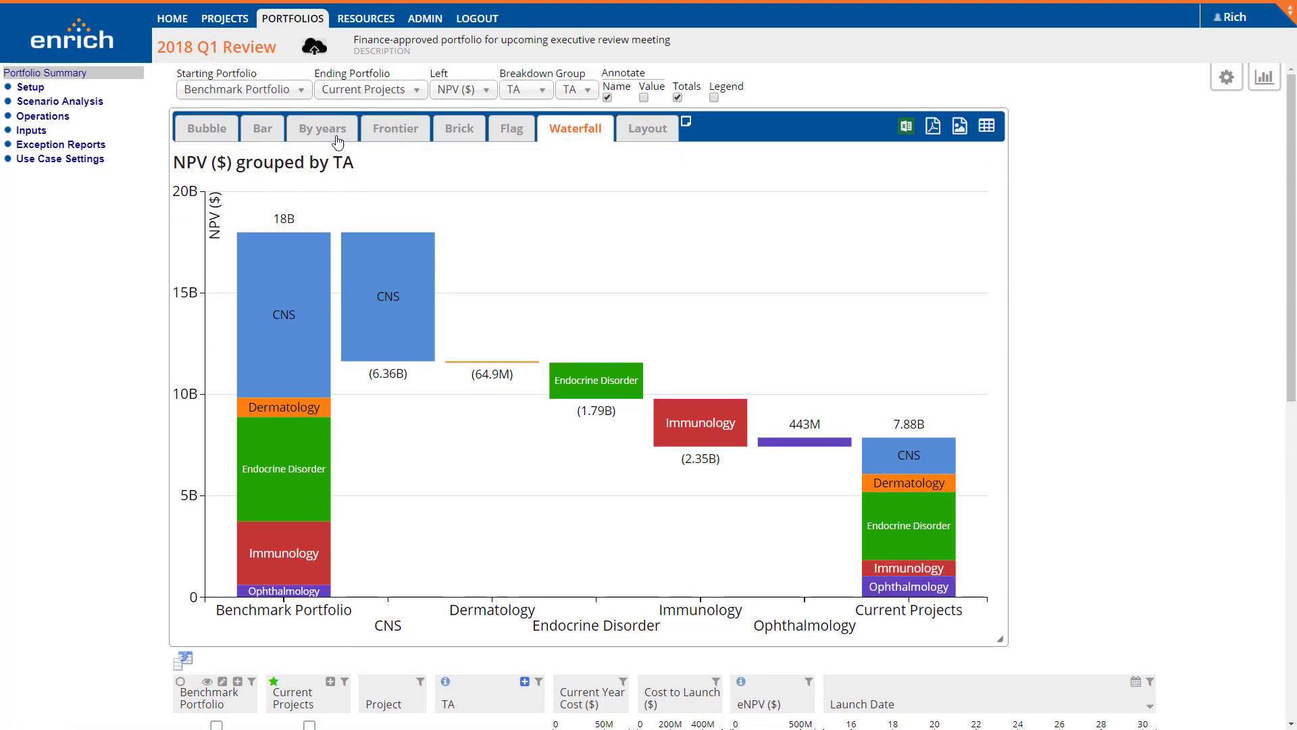
Step: Show potential revenue by years with Compare set to --none--, grouped by Project
left_click(322, 128)
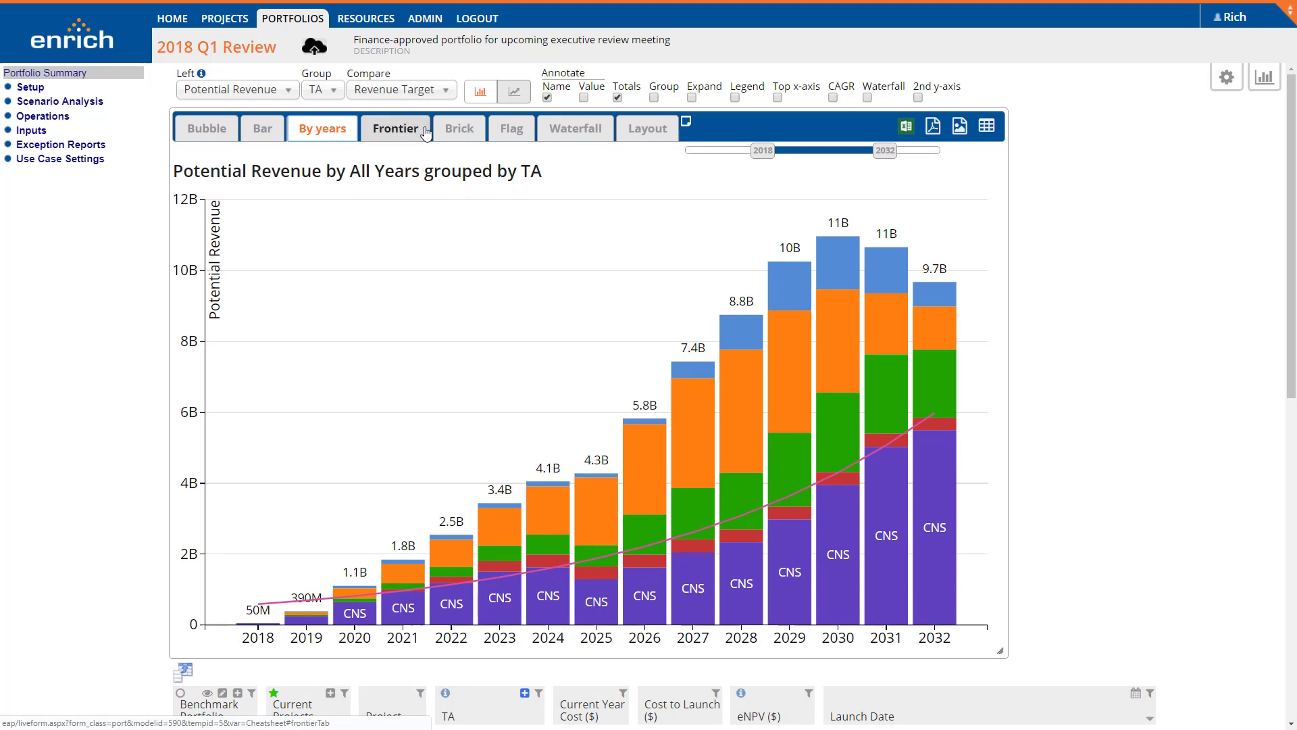
left_click(401, 89)
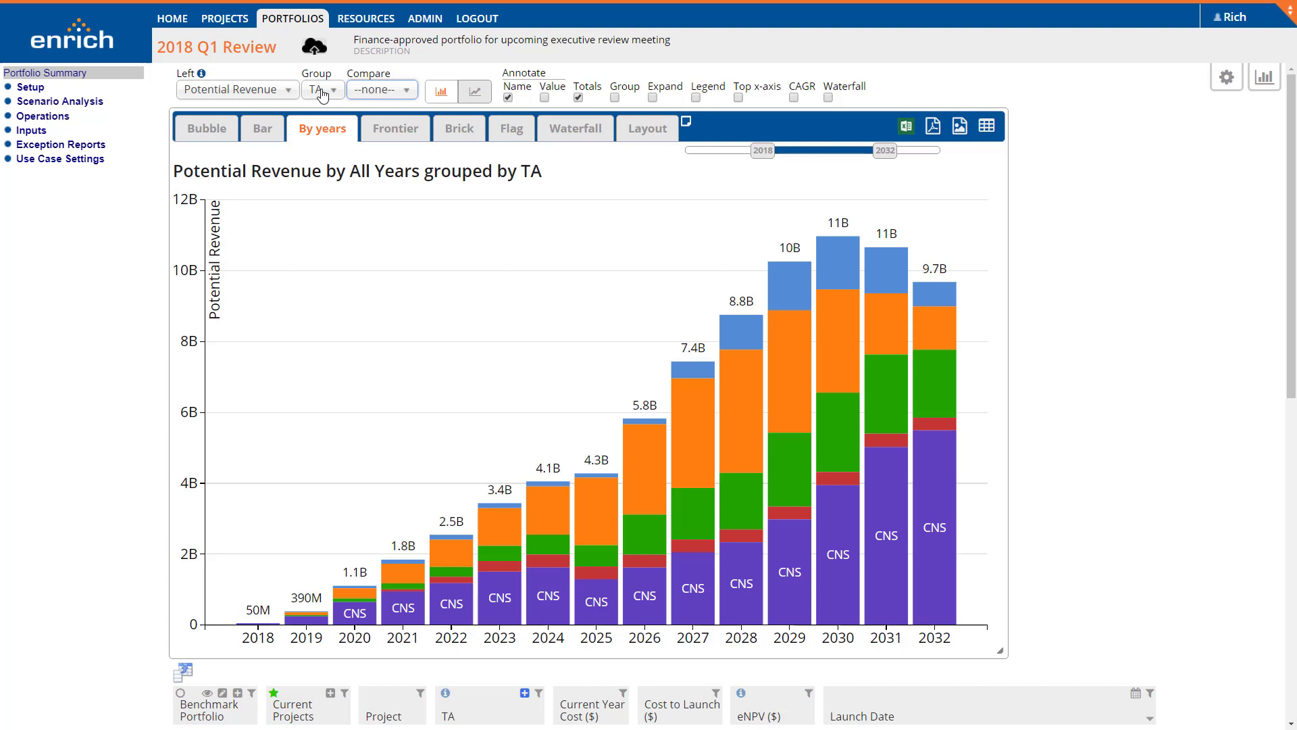
left_click(334, 89)
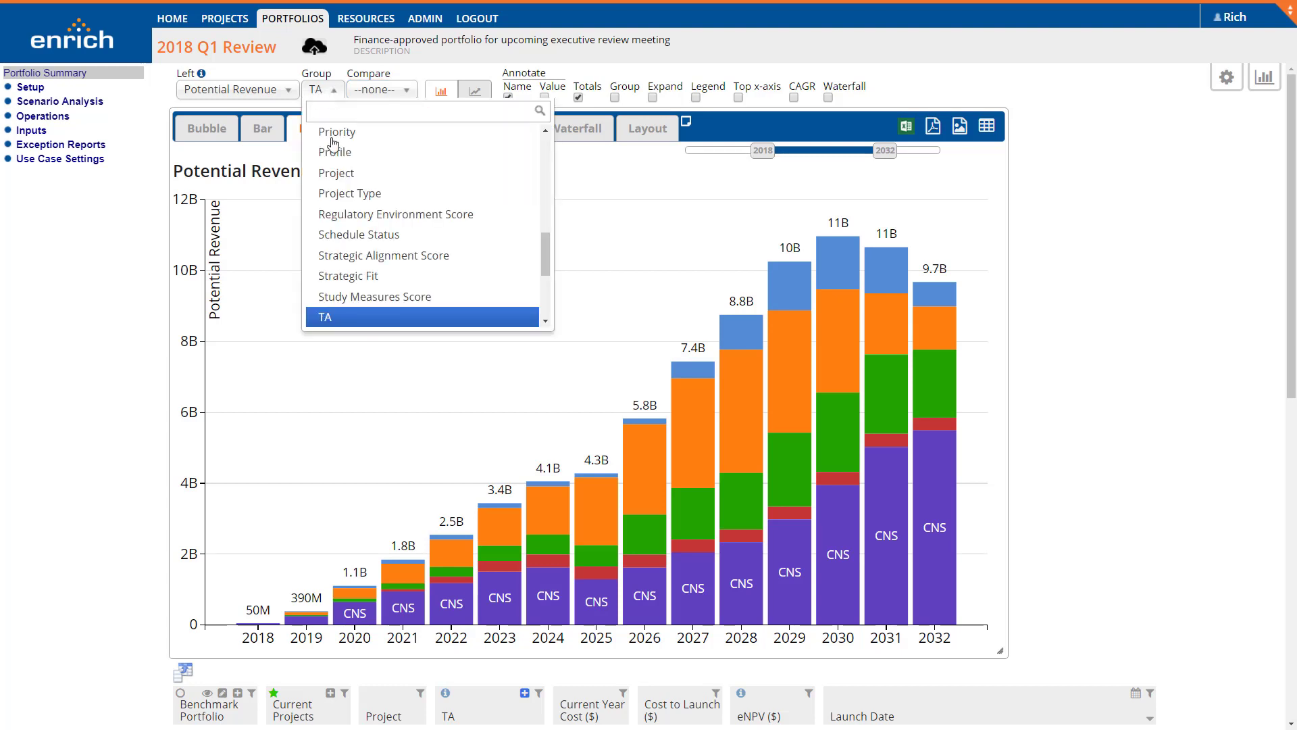
left_click(337, 173)
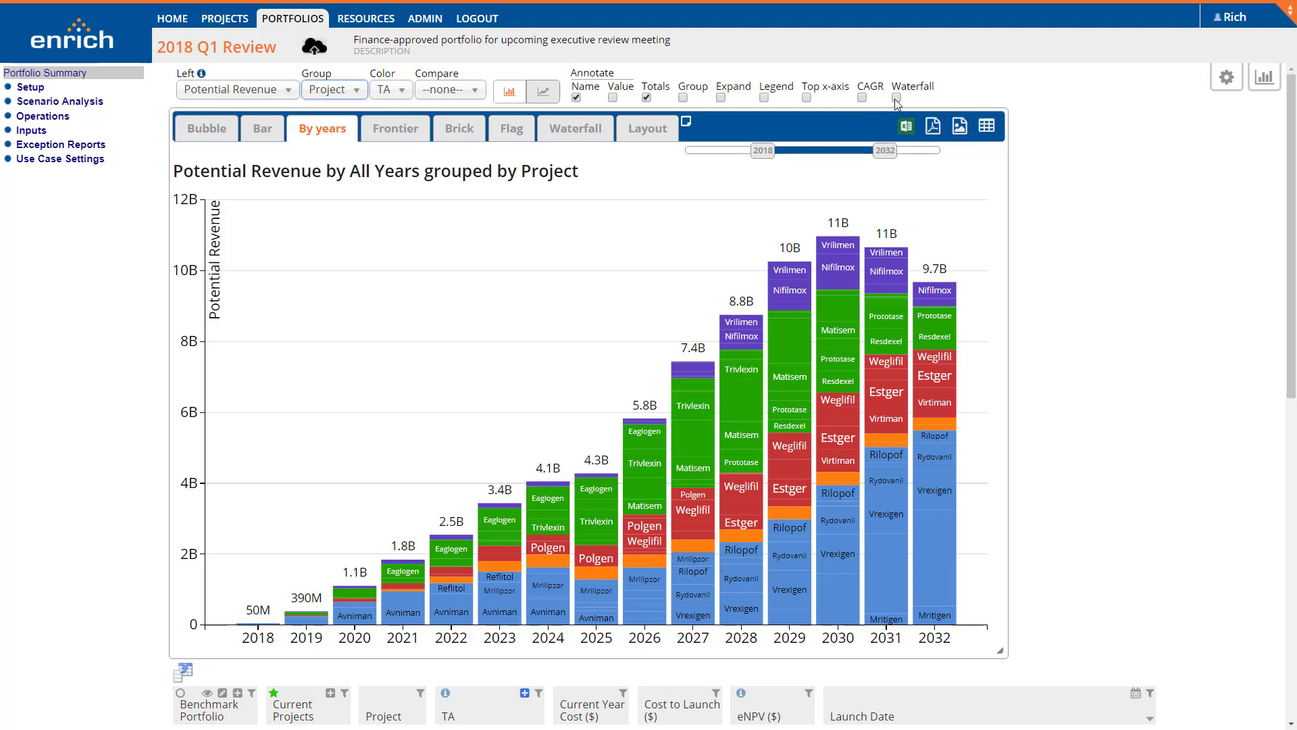
Step: Enable the Waterfall annotation and narrow the year range to 2018–2022
left_click(894, 97)
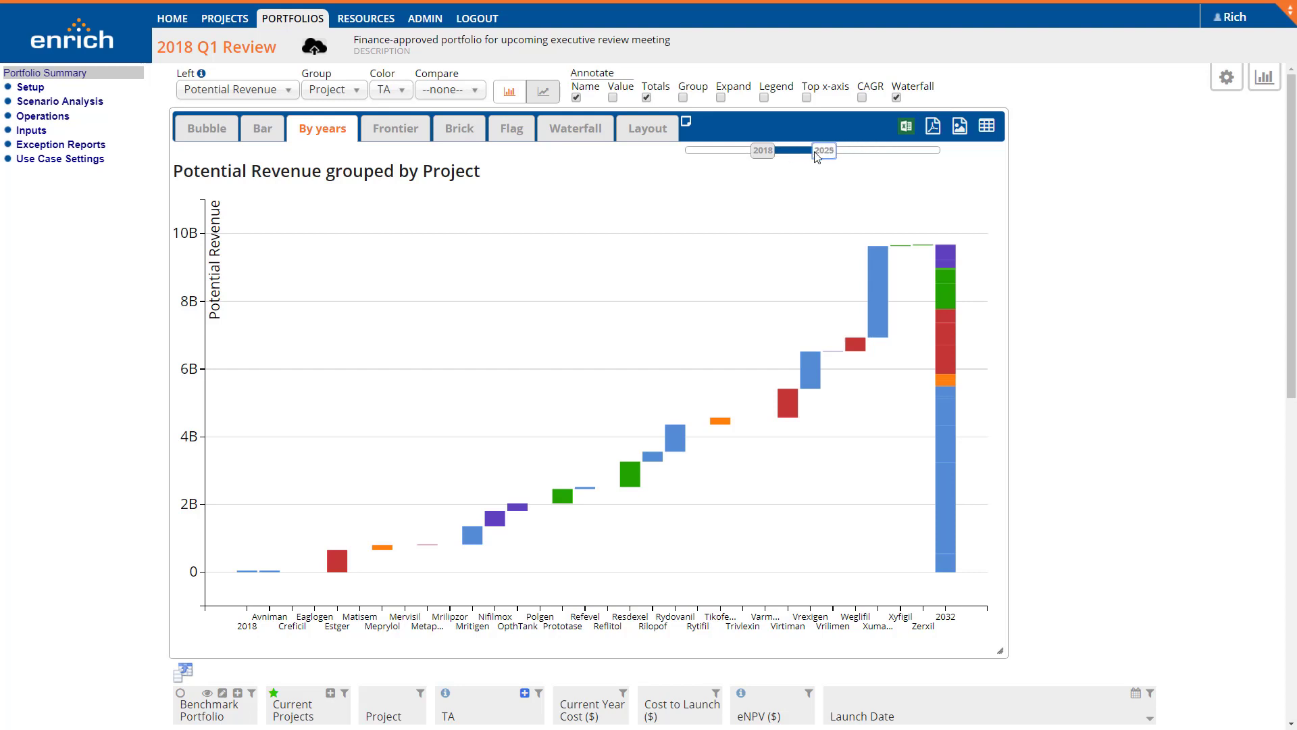
left_click_drag(825, 150, 797, 150)
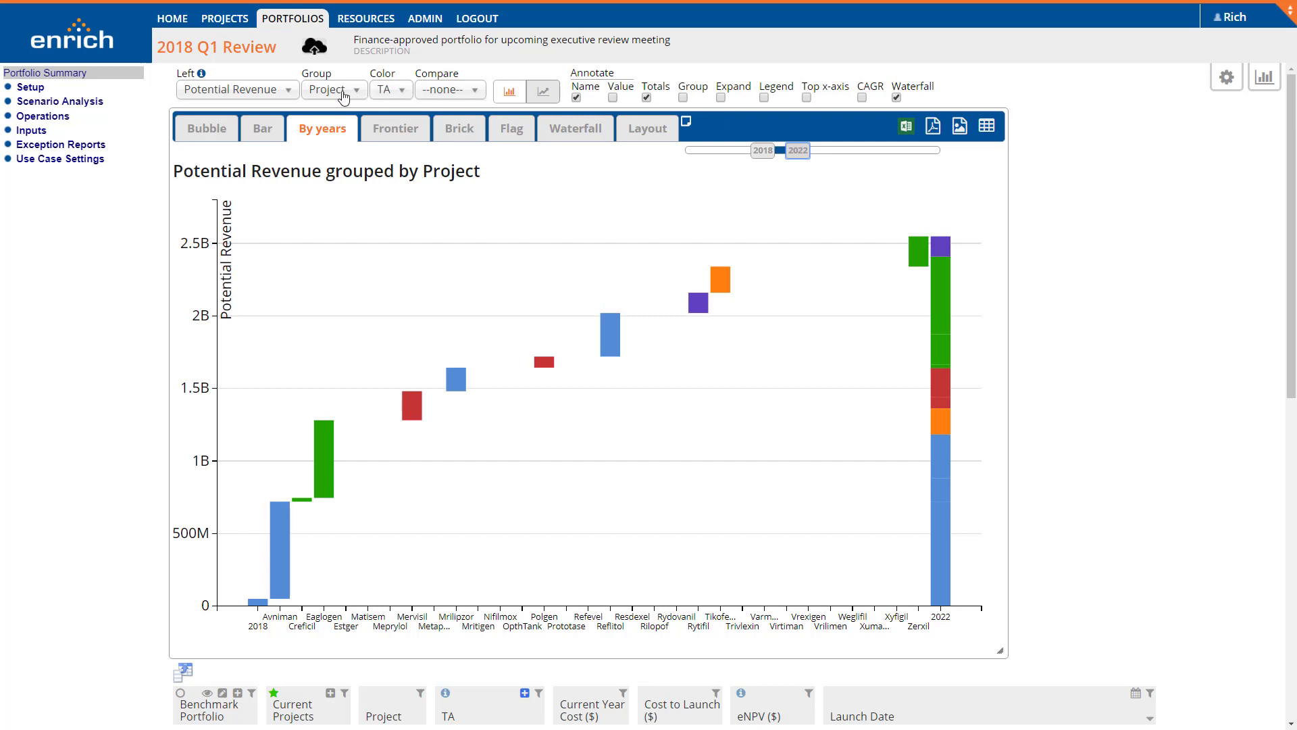
left_click(333, 89)
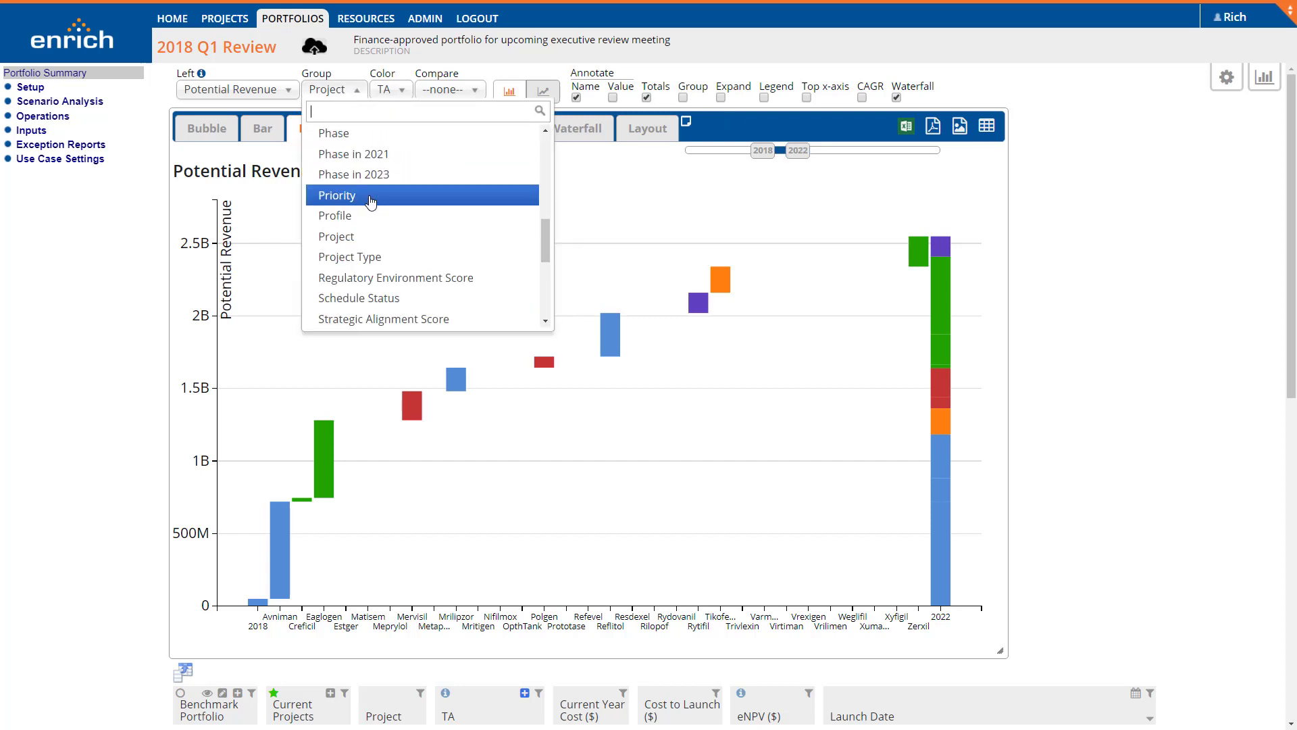